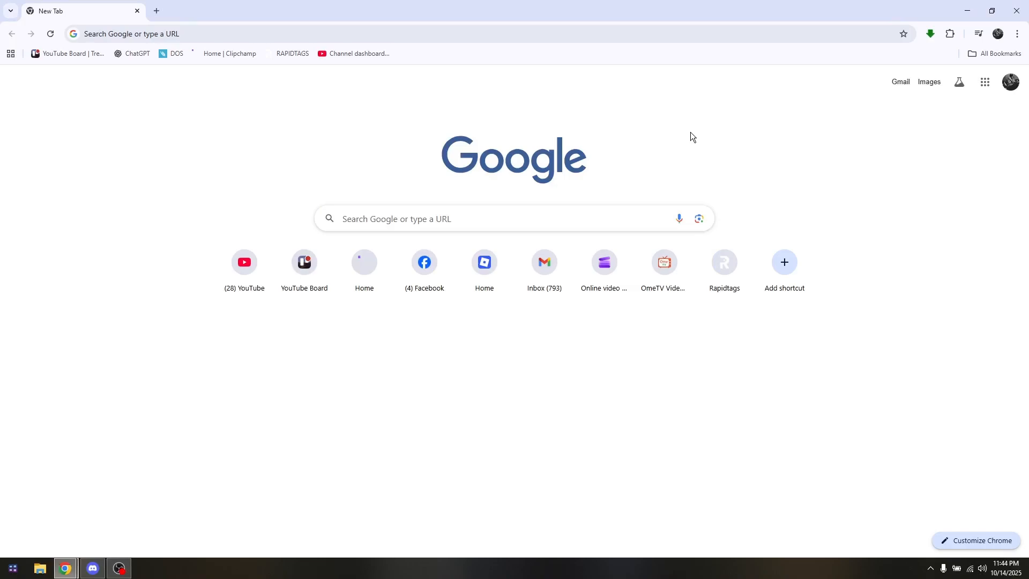
mouse_move(732, 448)
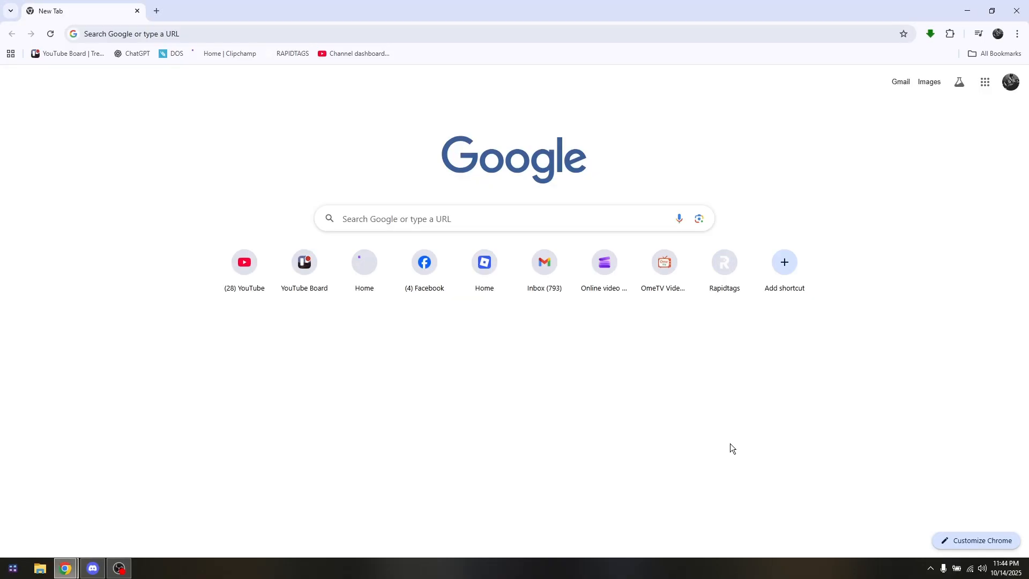
mouse_move(531, 451)
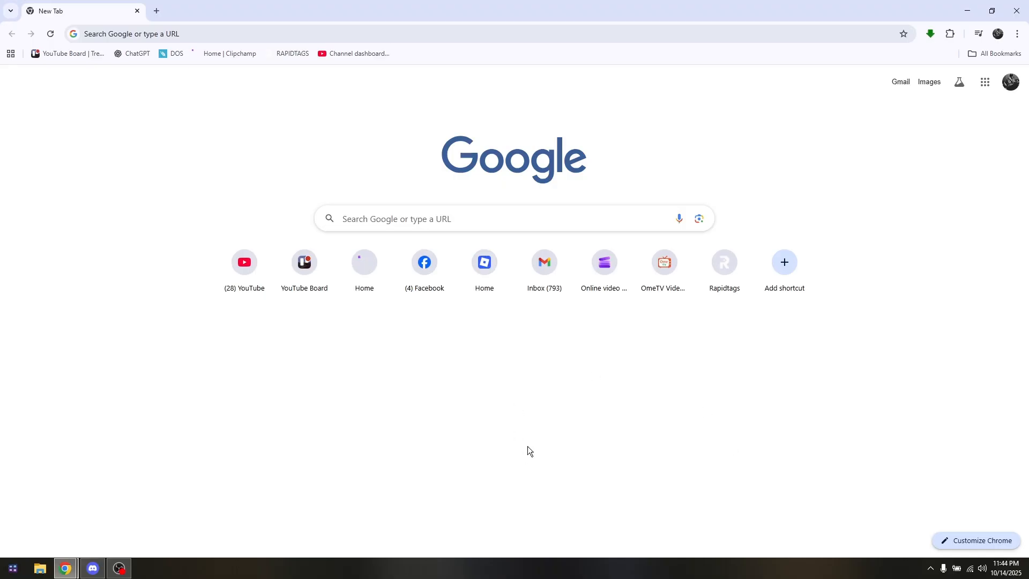
mouse_move(542, 410)
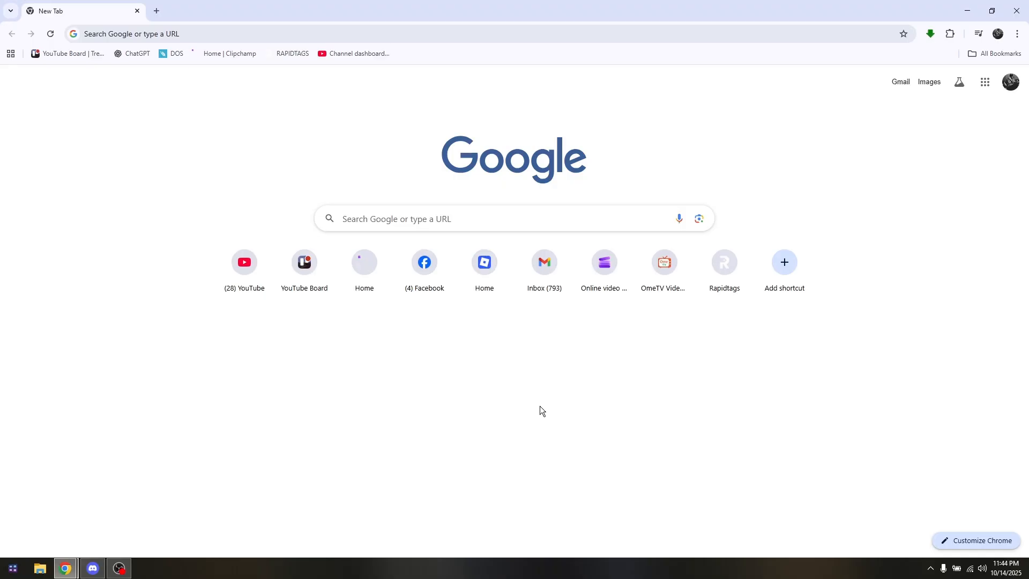
mouse_move(603, 440)
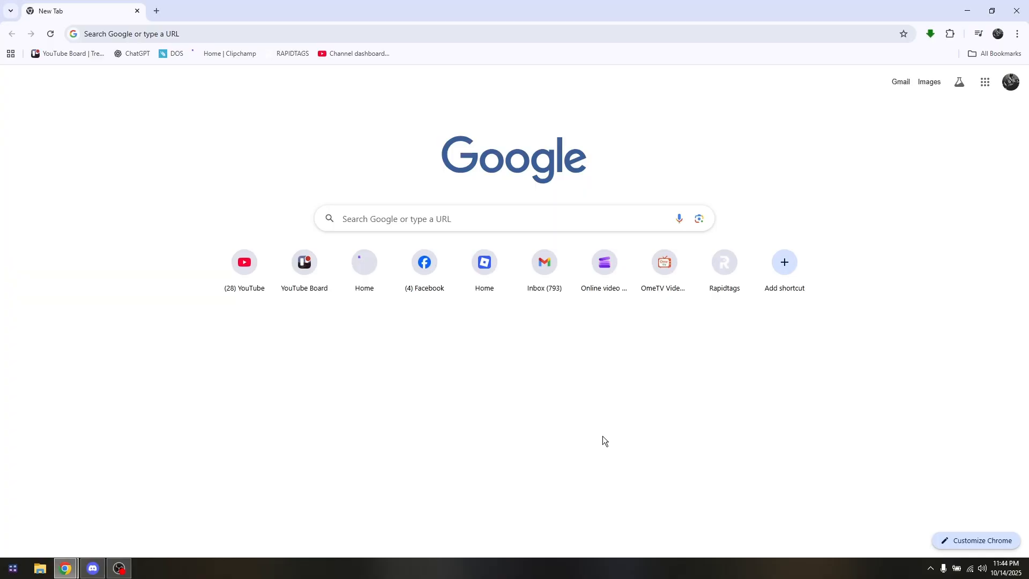
mouse_move(549, 394)
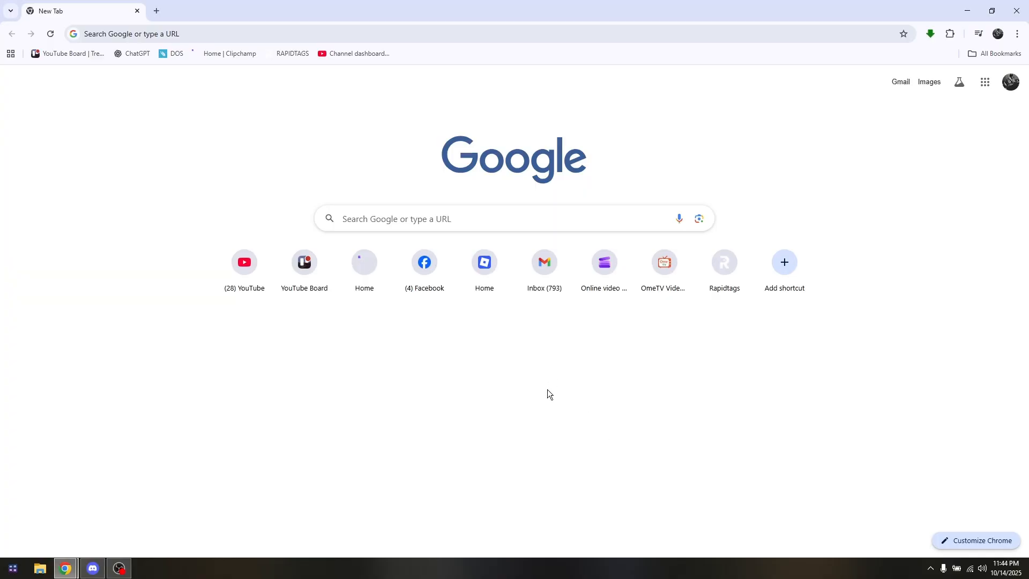
mouse_move(387, 347)
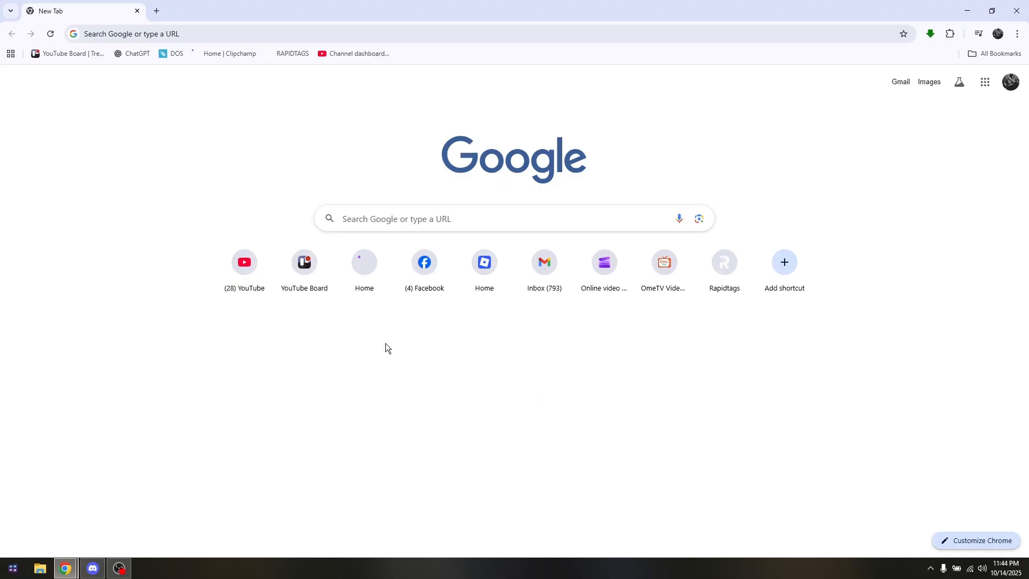
mouse_move(263, 152)
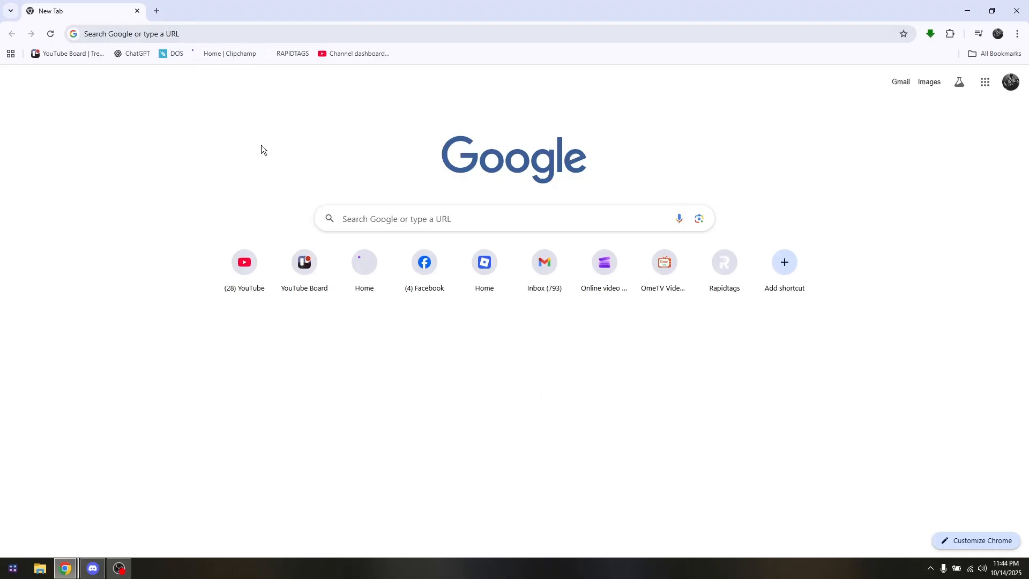
mouse_move(428, 19)
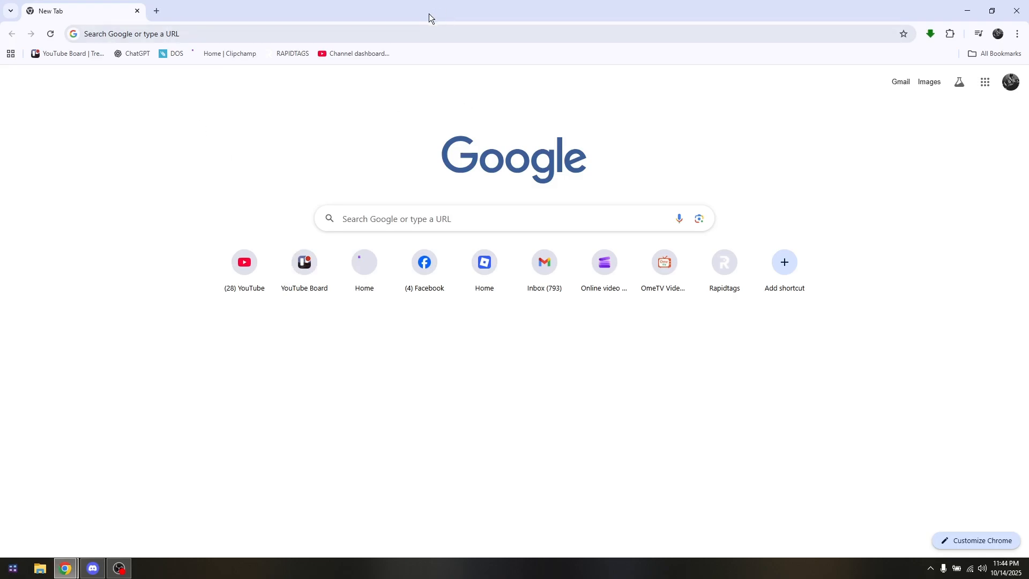
mouse_move(642, 48)
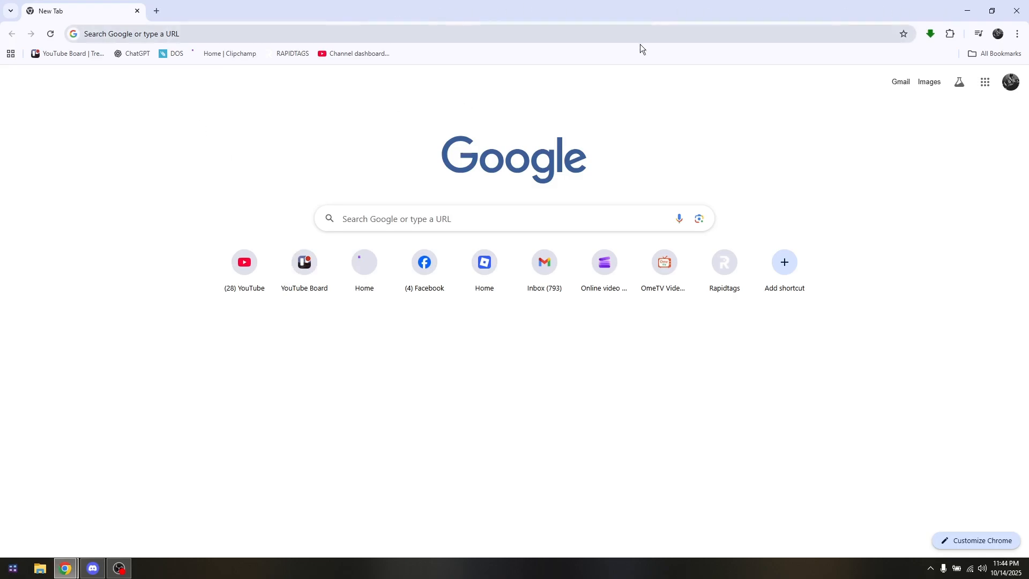
mouse_move(513, 56)
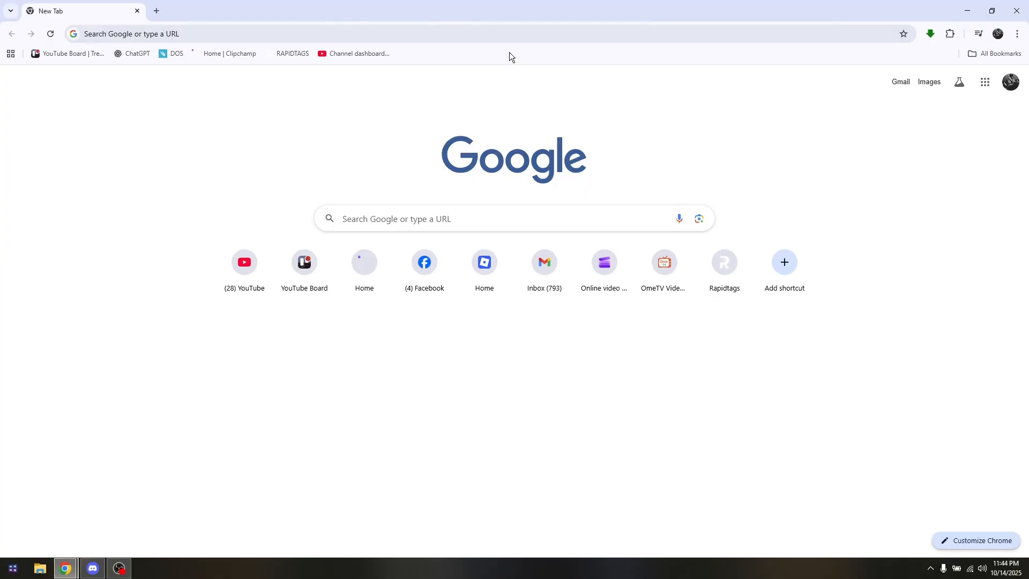
- Bring up the bookmarks bar's context menu from an empty area of the bar
right_click(512, 56)
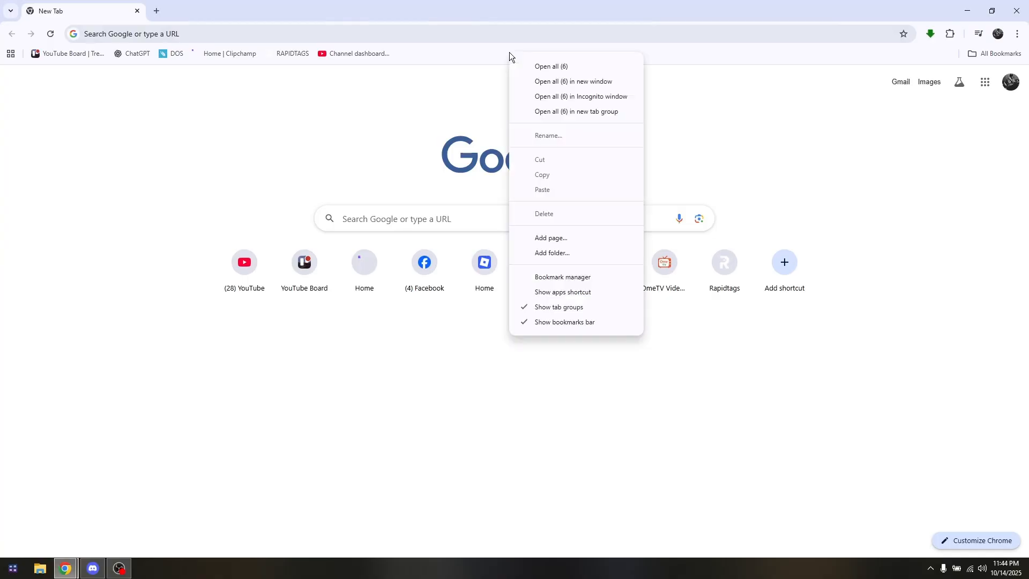
mouse_move(557, 238)
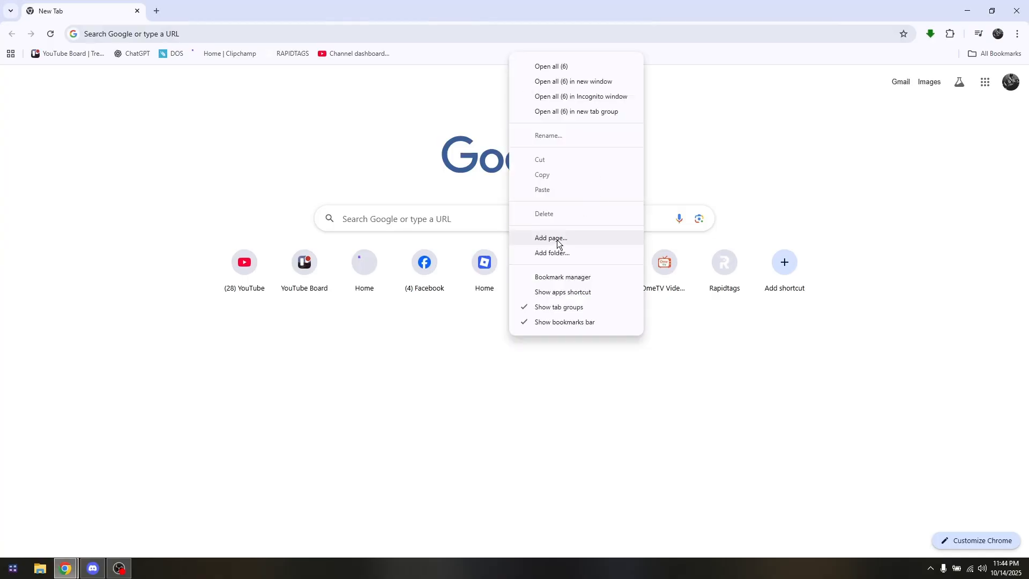
click(551, 237)
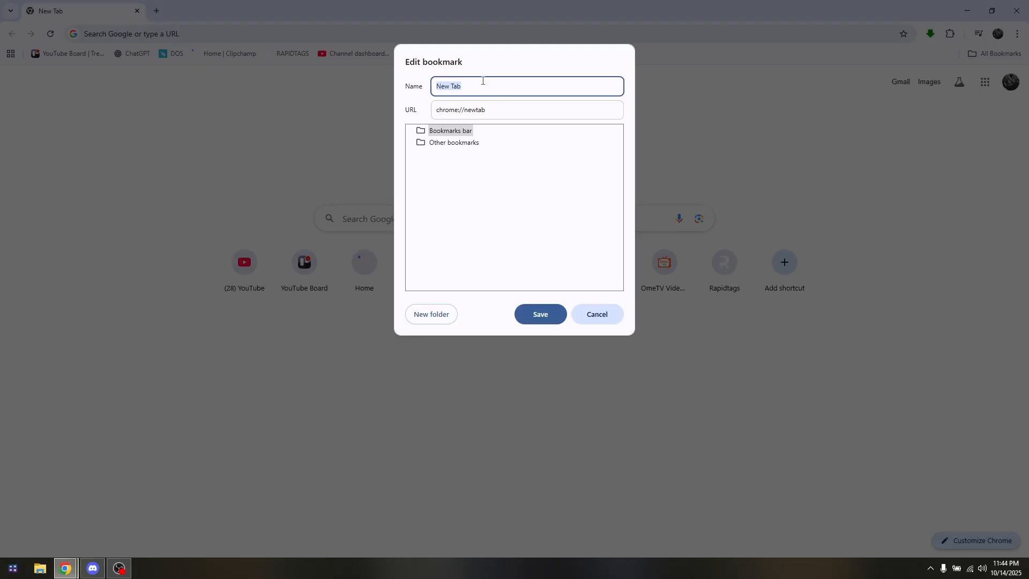
text(instag)
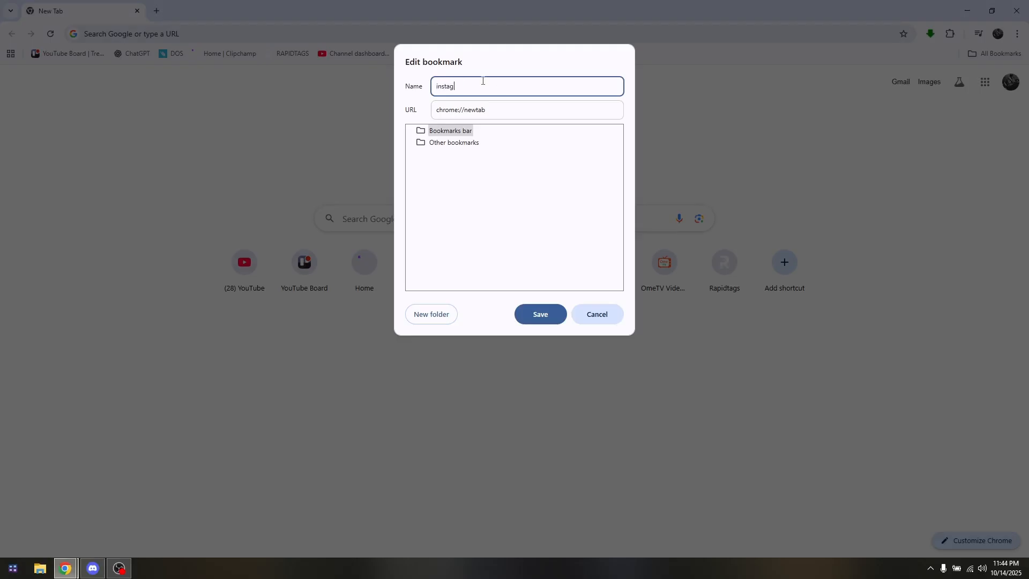
click(526, 109)
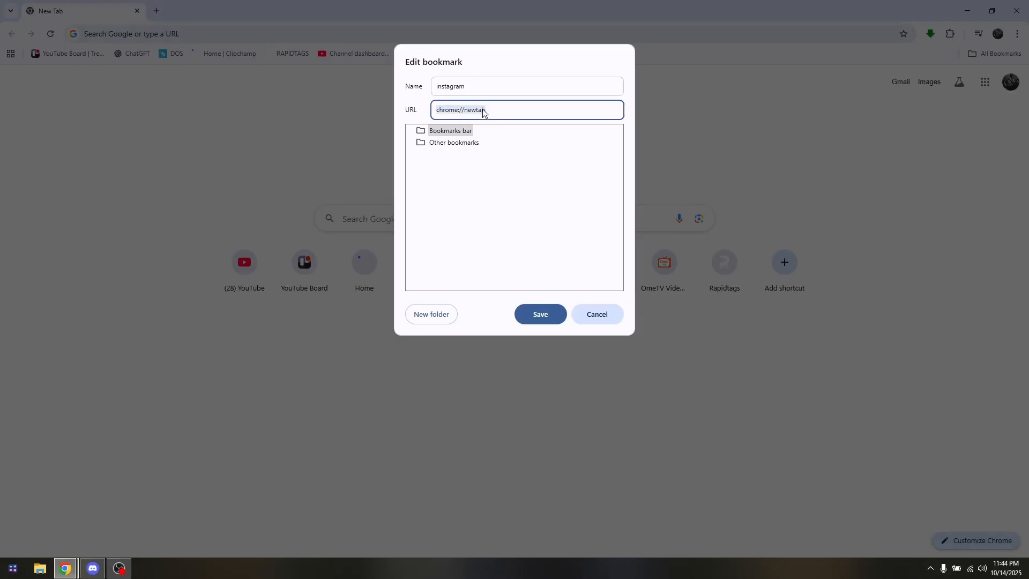
text(w)
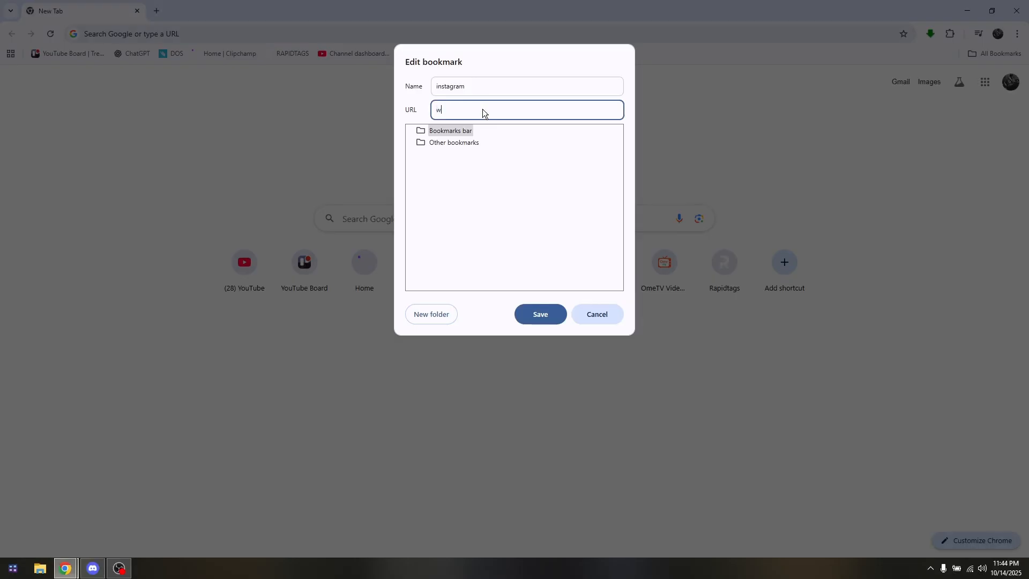
text(ww.)
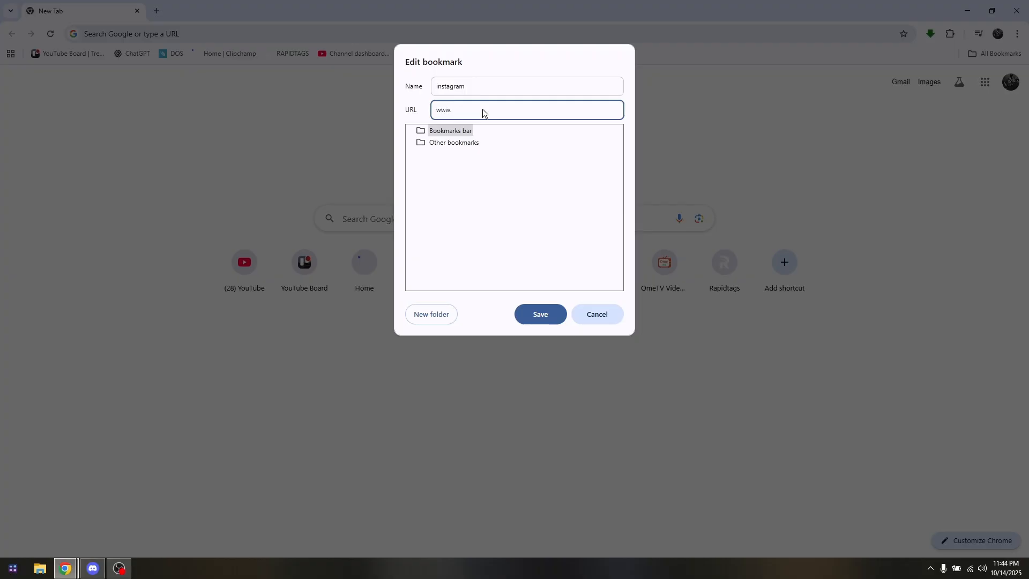
text(instagra)
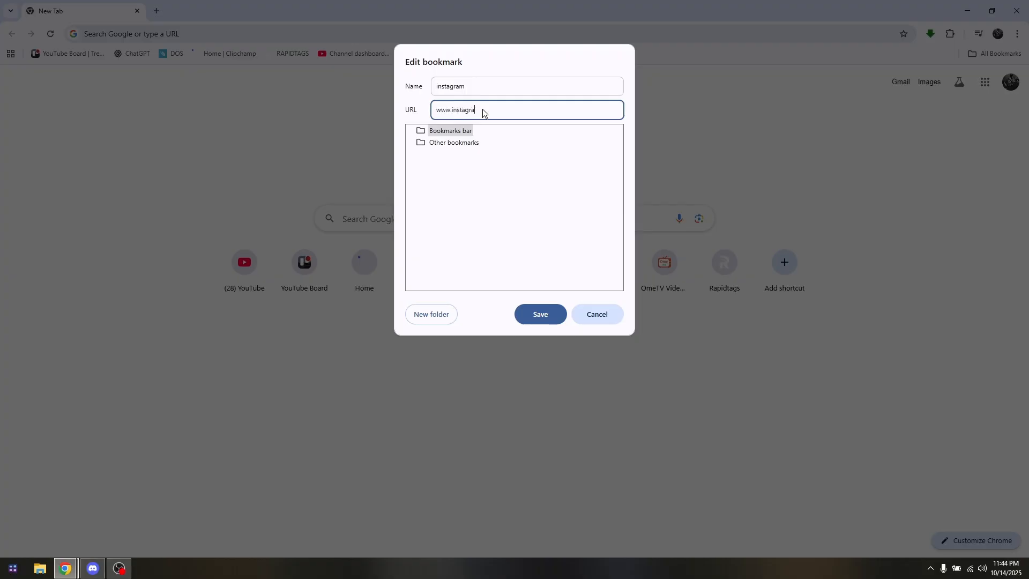
text(m.com)
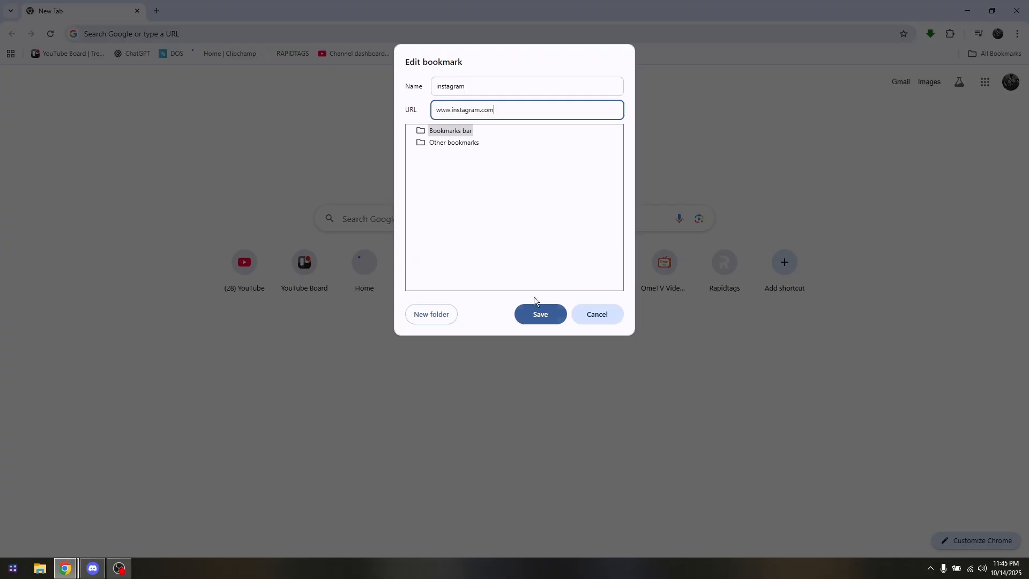
click(540, 314)
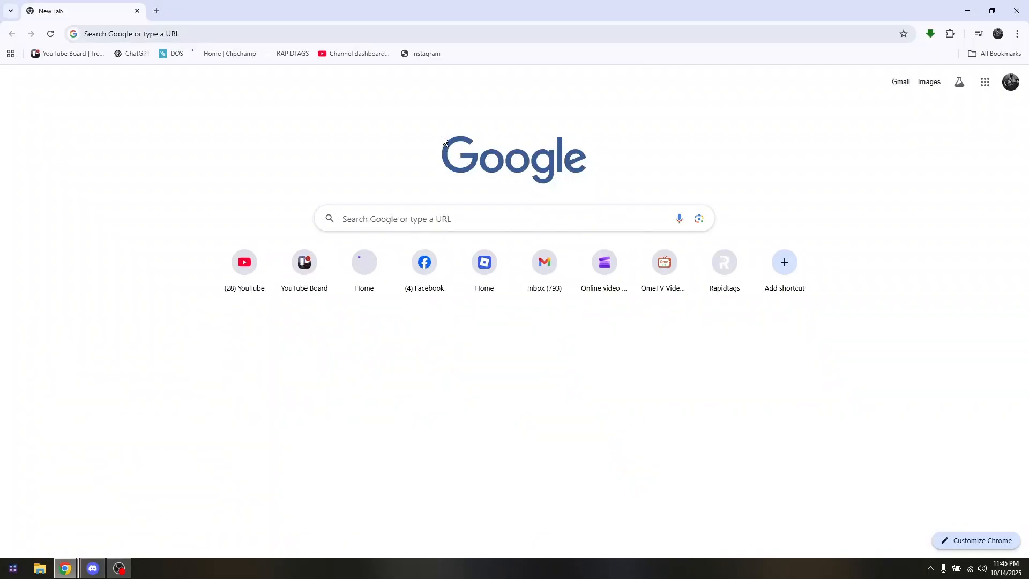
mouse_move(480, 121)
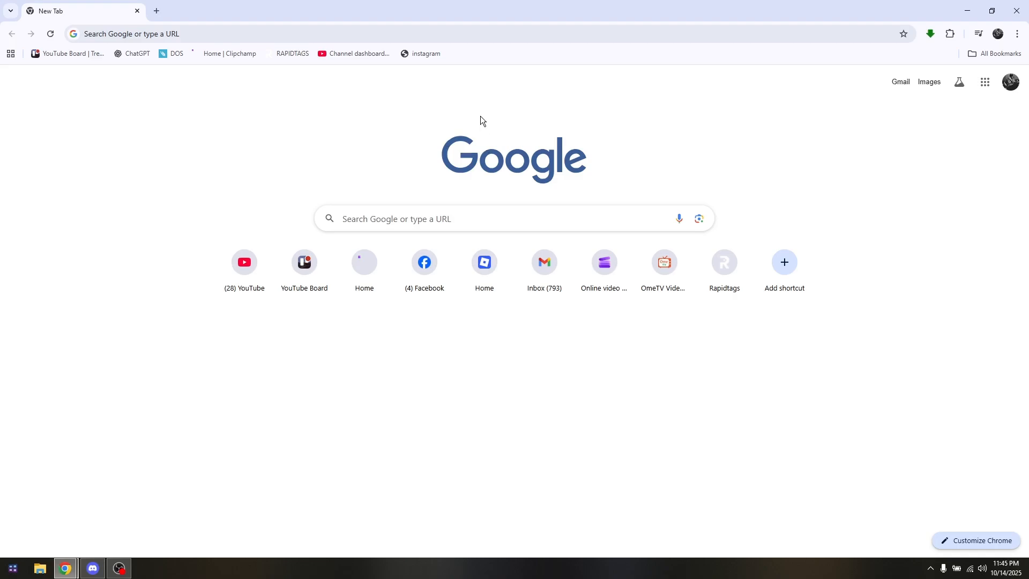
- Load Instagram's login page from the new instagram bookmark
click(426, 54)
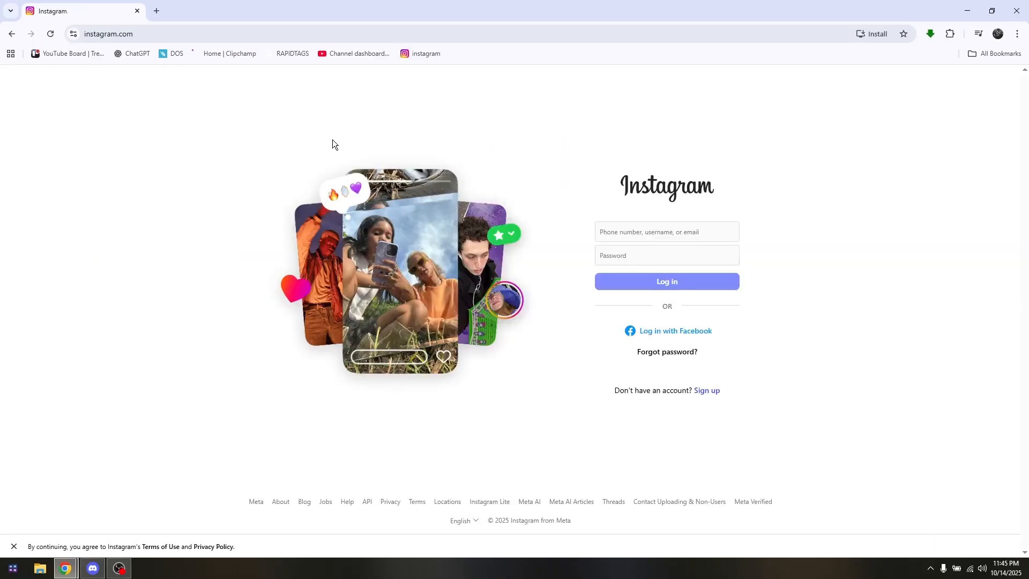
mouse_move(248, 336)
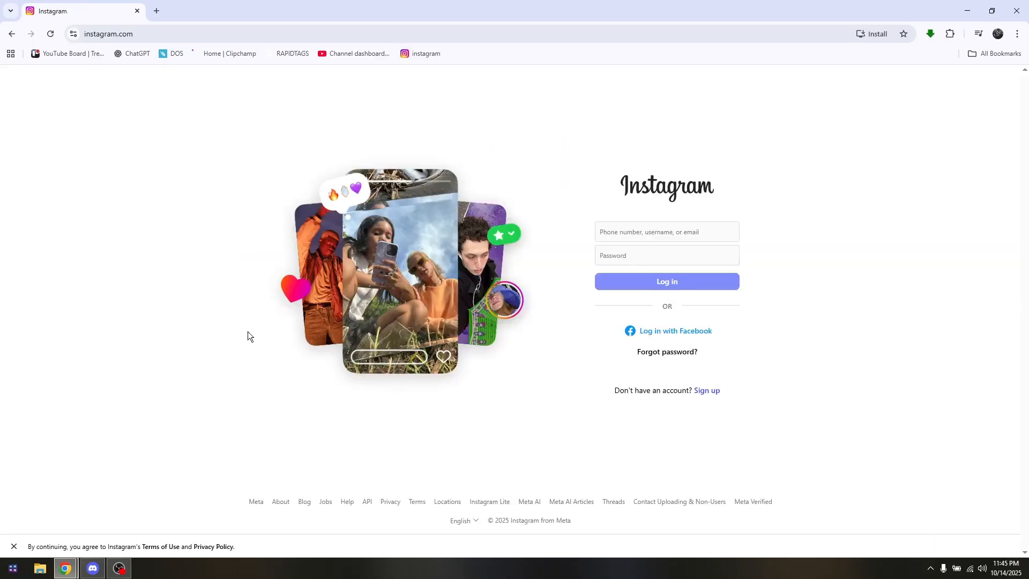
mouse_move(186, 502)
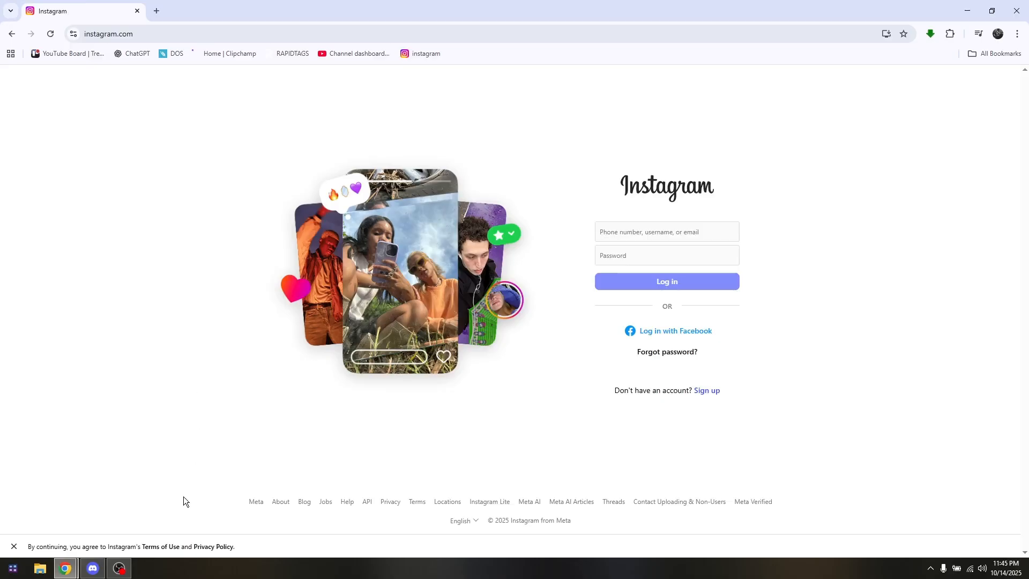